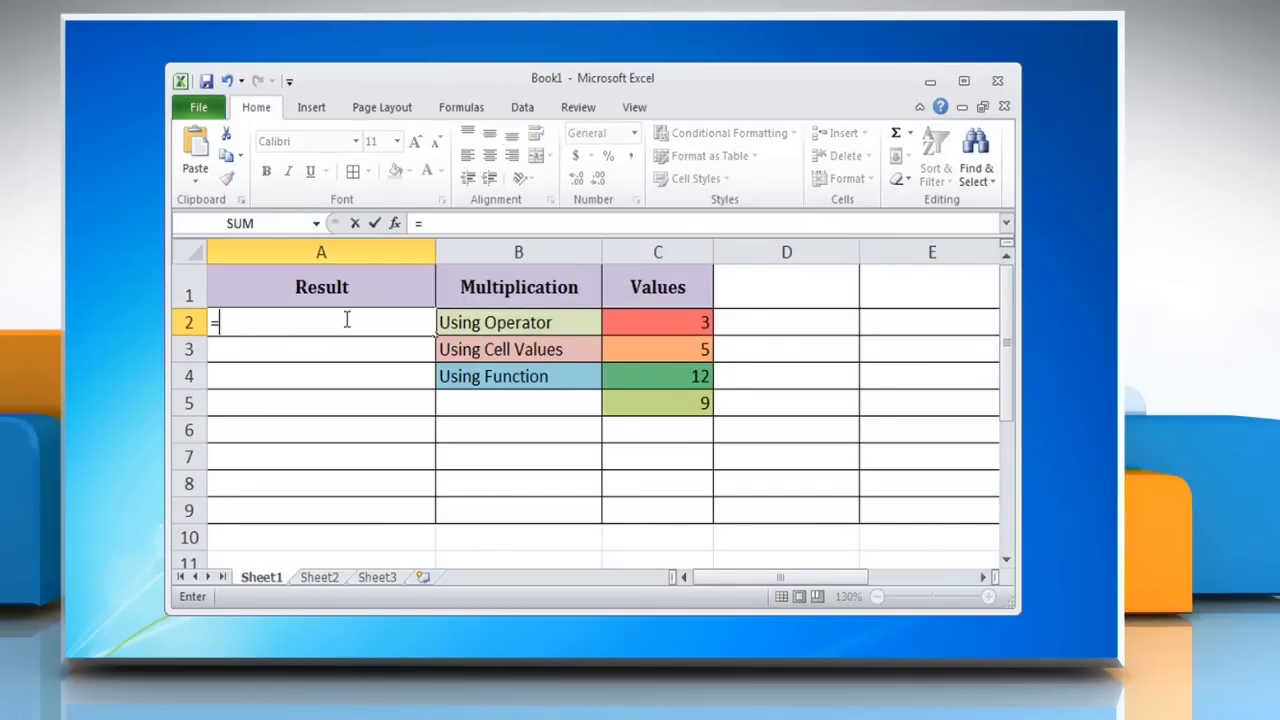
Enter =3*5*12*9 in A2 to return 1620, then begin A3's formula with =C2.
type("3*")
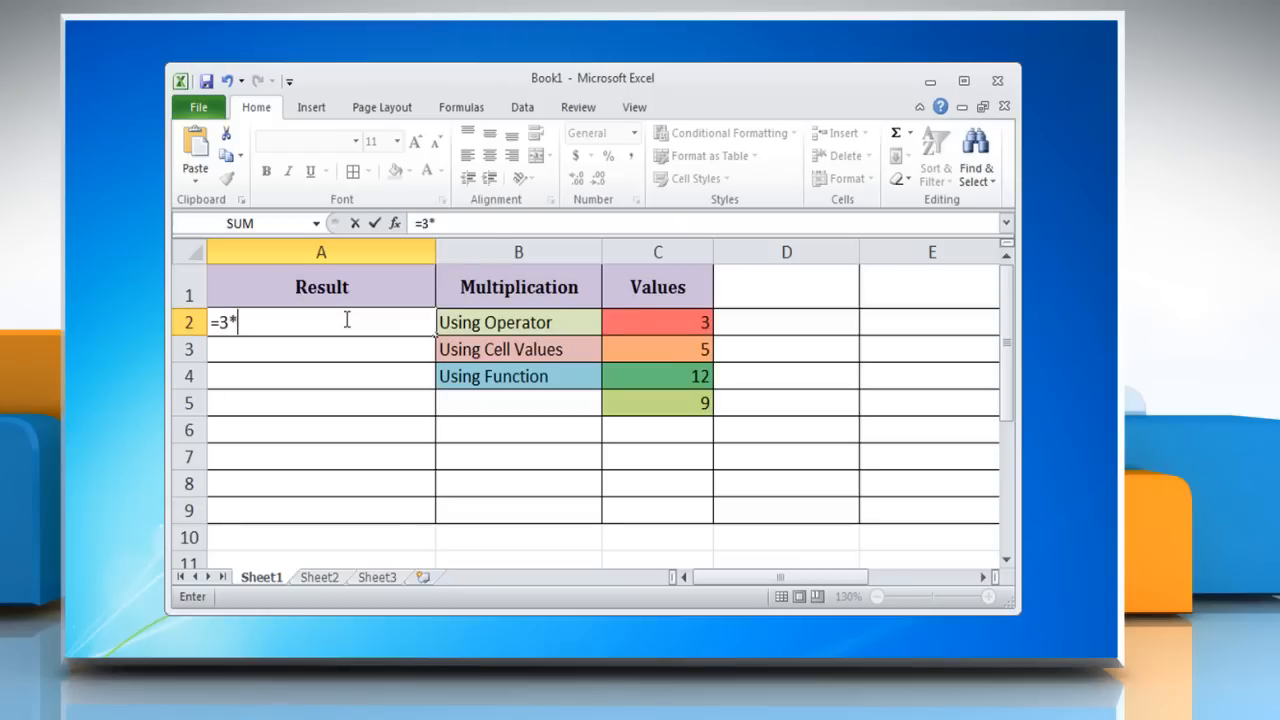
type("5*12*")
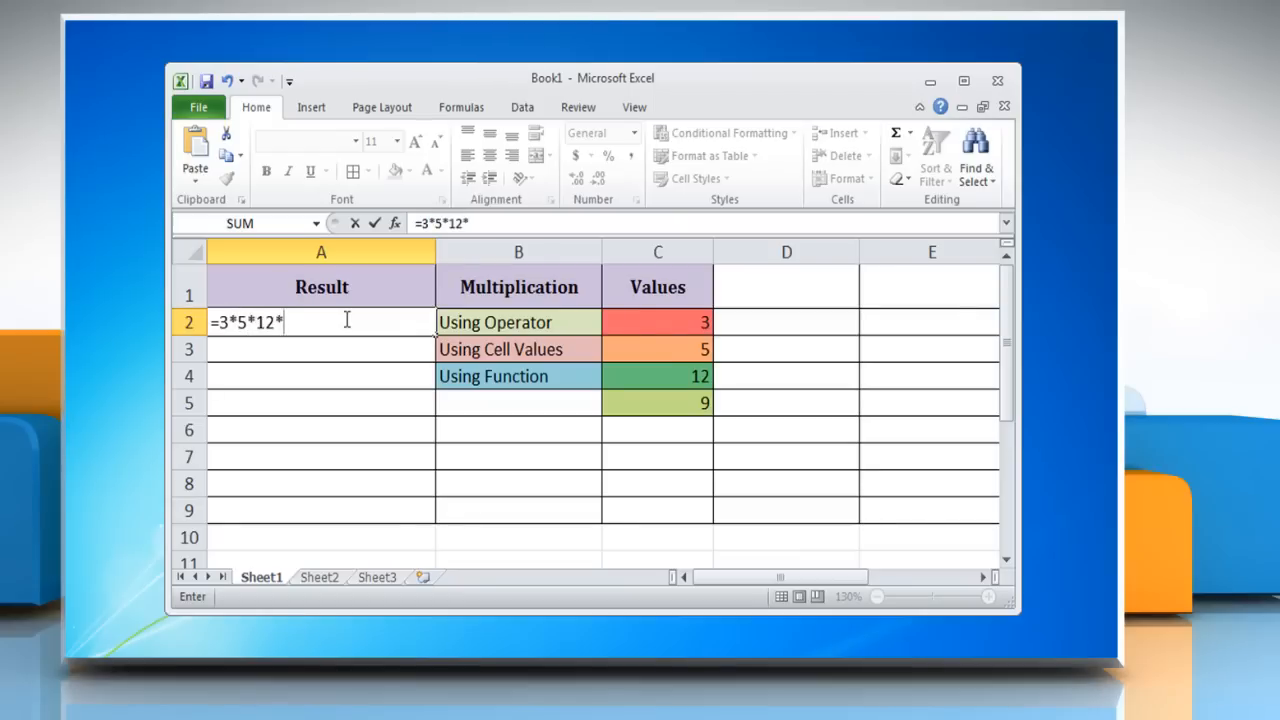
type("9")
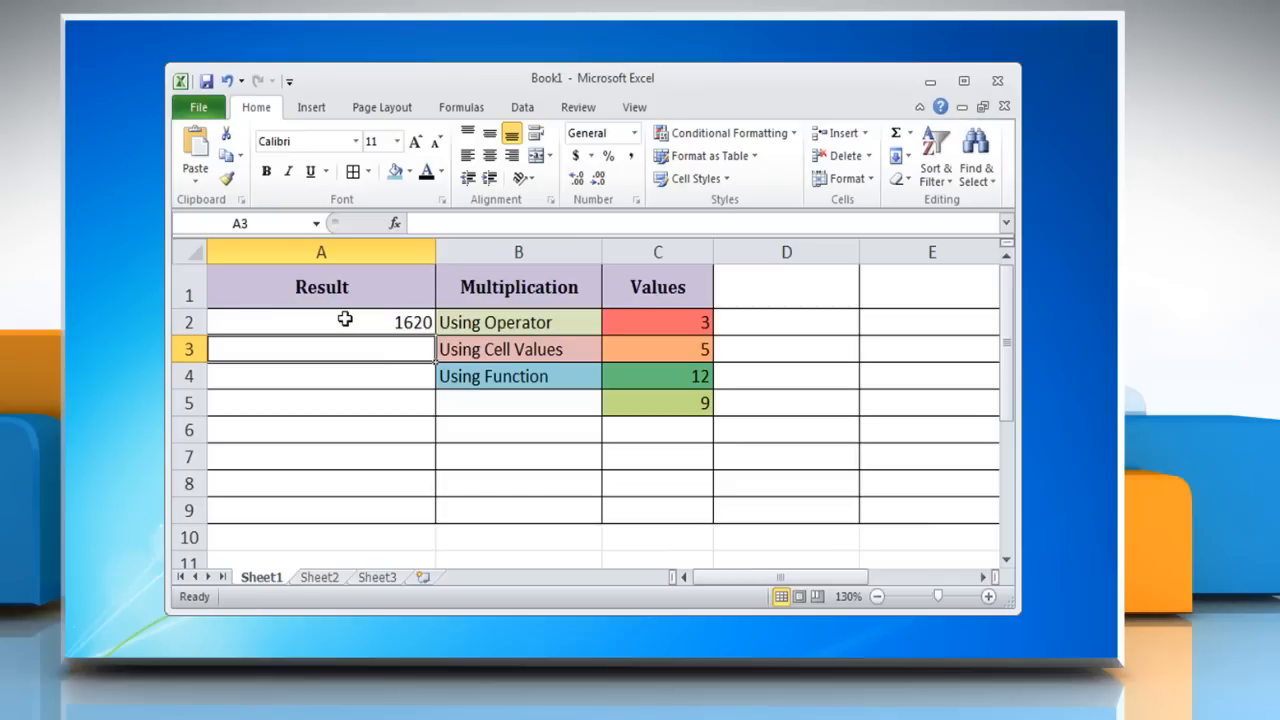
type("=C2")
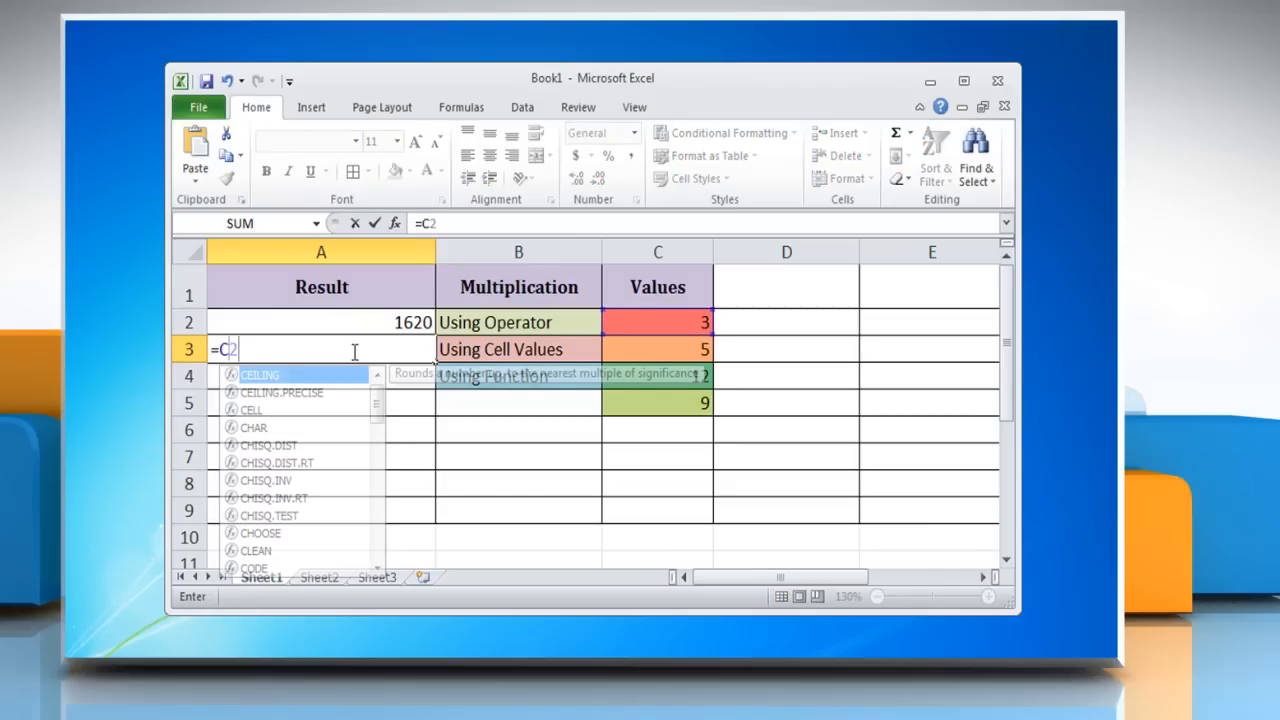
Complete A3 as =C2*C3*C4*C5 so it also returns 1620.
type("*C3*C")
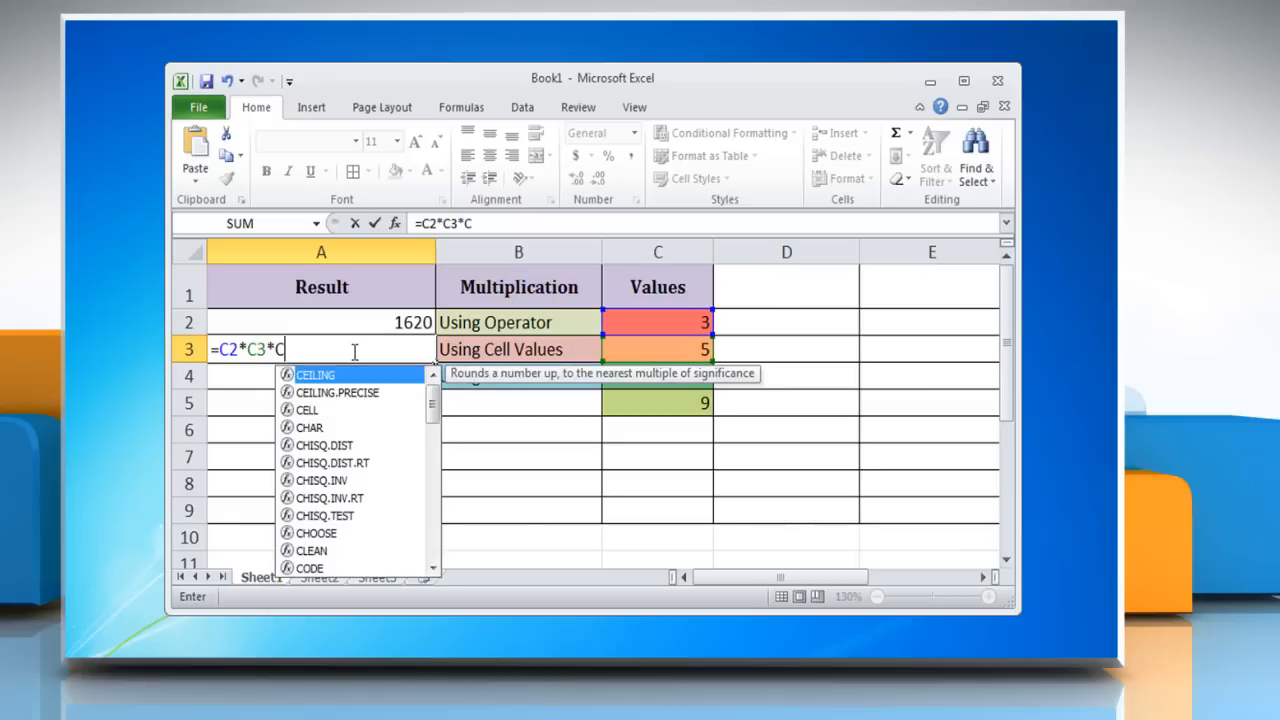
type("*C4*C5")
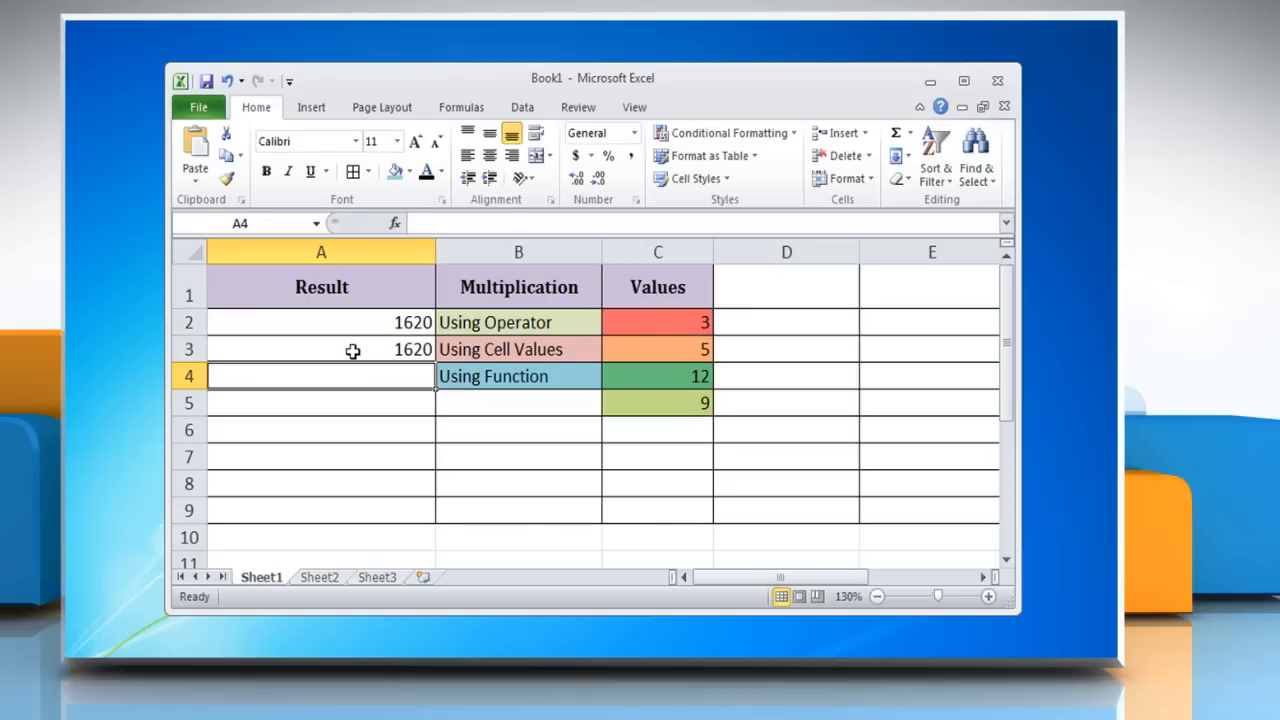
mouse_move(344, 380)
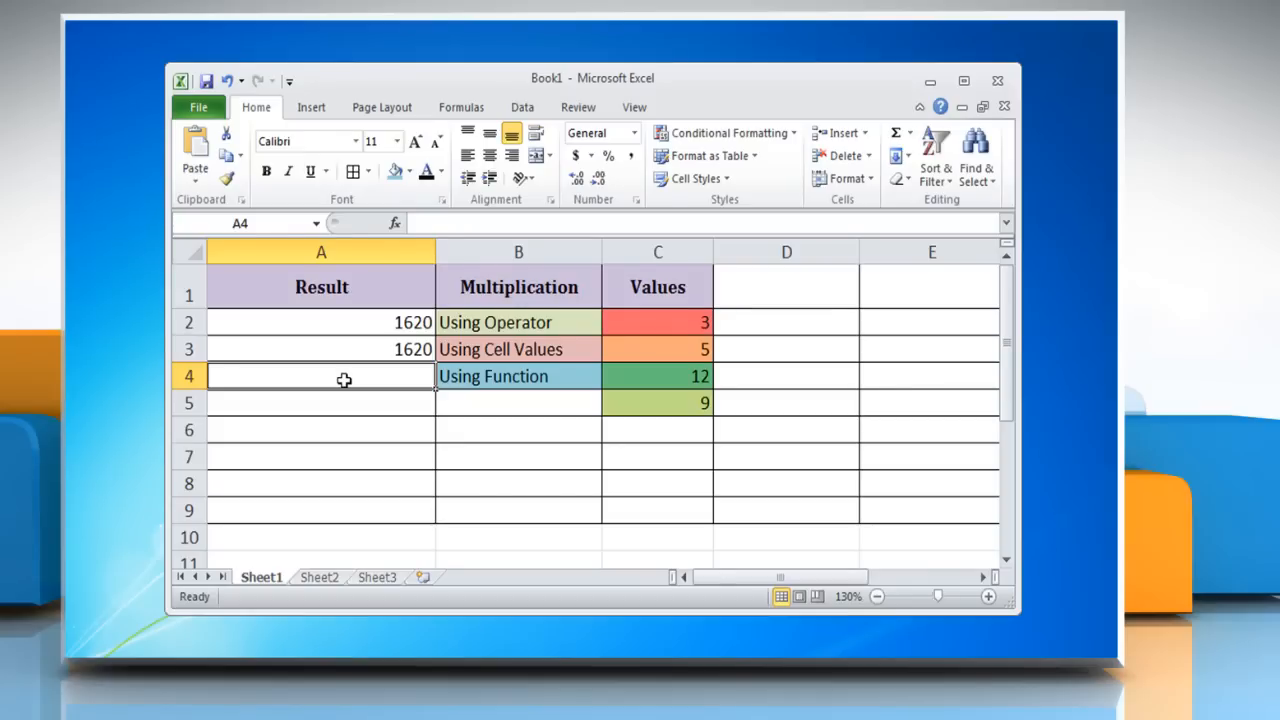
Enter =PRODUCT(C2:C5) in A4 so it returns 1620.
type("=product(C2")
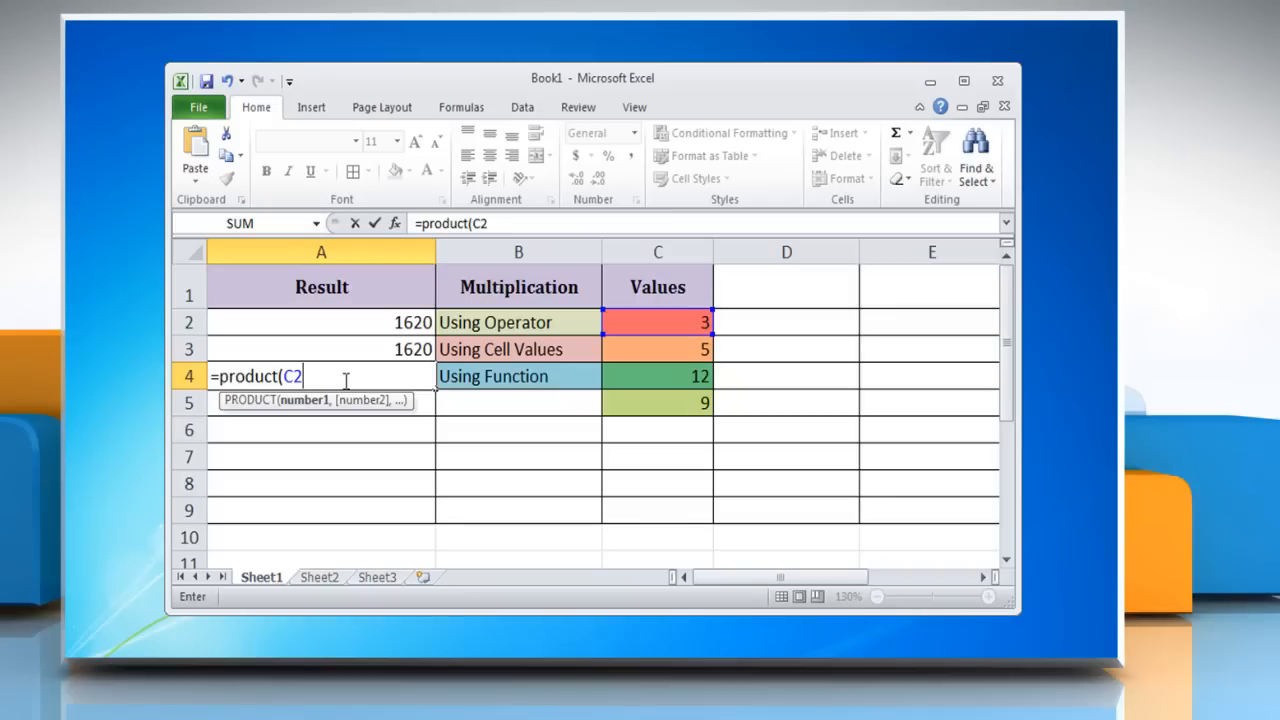
type(":C5")
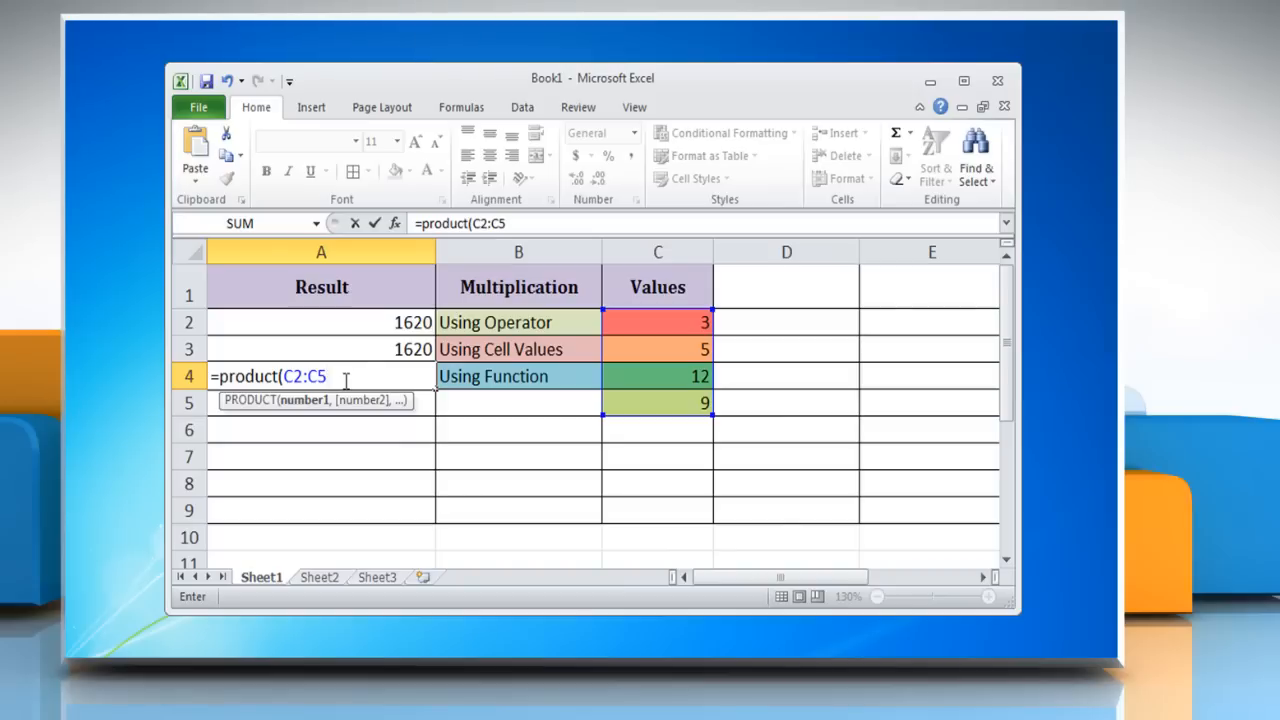
type(")")
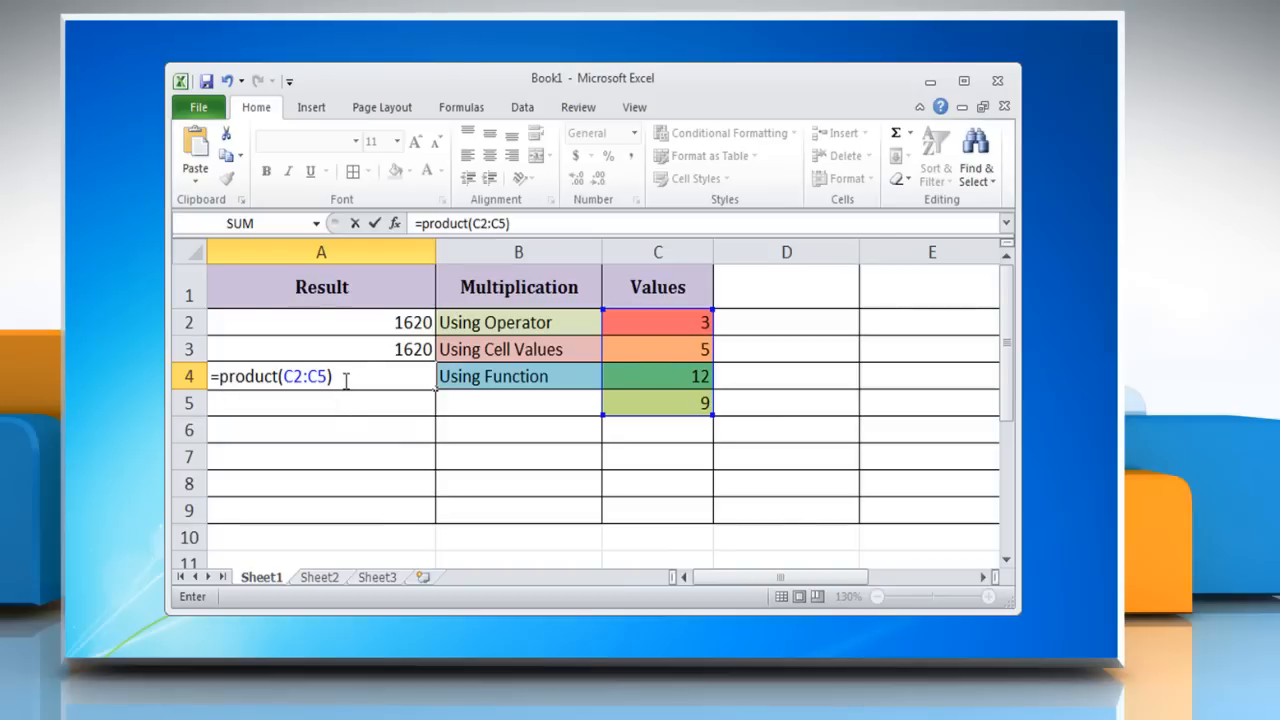
key("Enter")
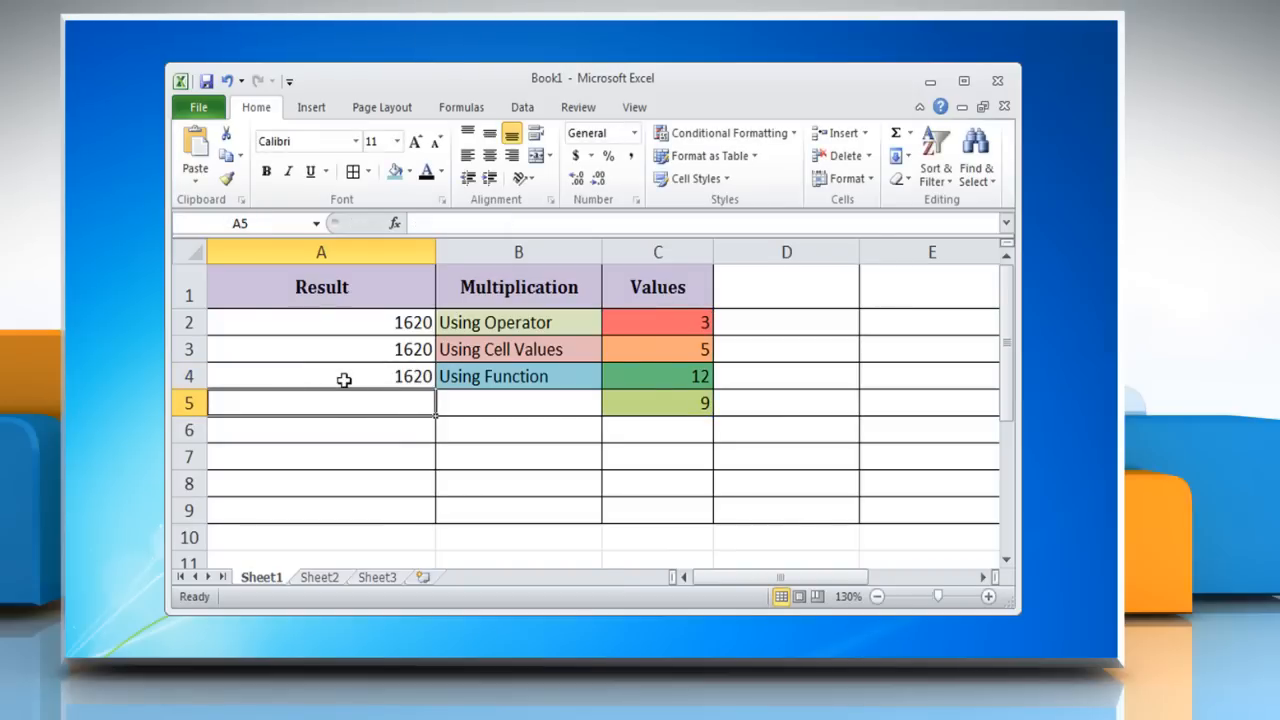